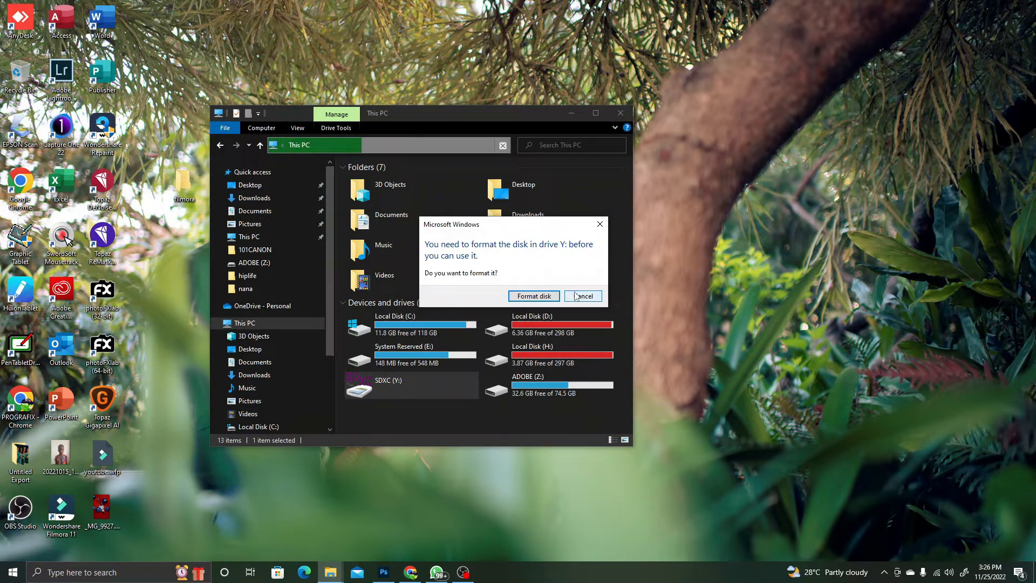
Decline formatting drive Y:, dismiss the 'Location is not available' error, and close File Explorer
{"action": "left_click", "coordinate": [583, 296]}
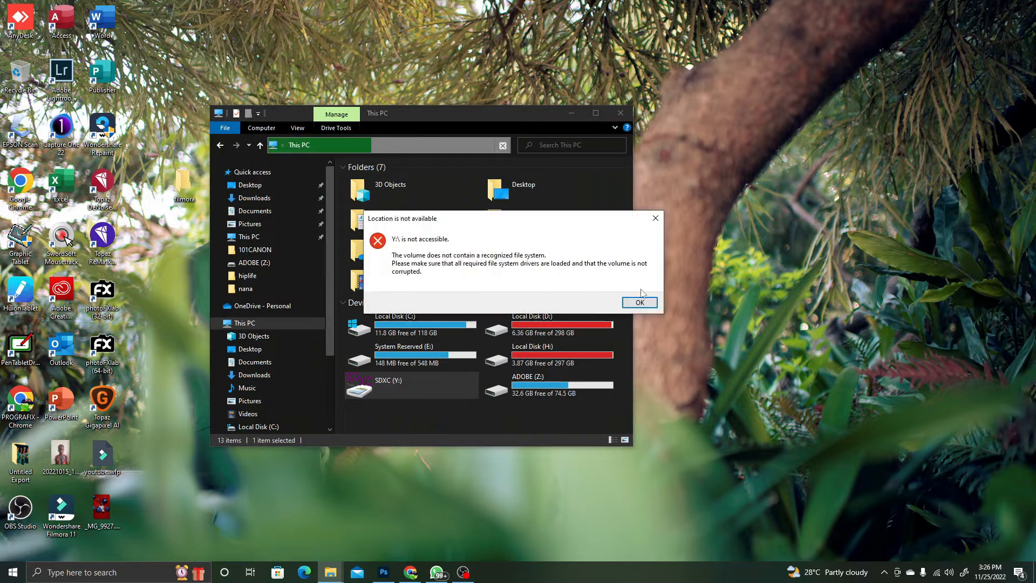
{"action": "left_click", "coordinate": [638, 303]}
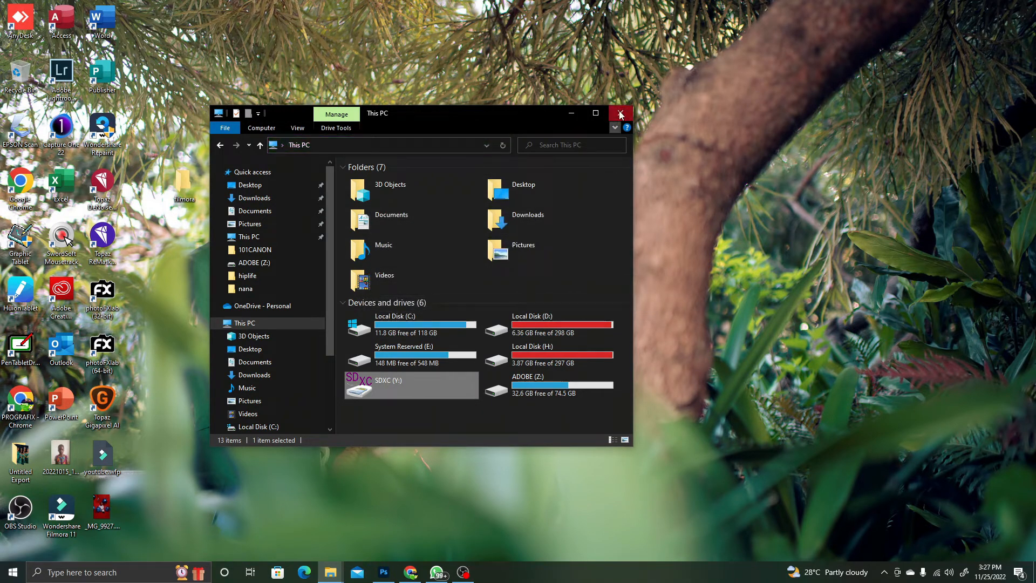
{"action": "left_click", "coordinate": [620, 114]}
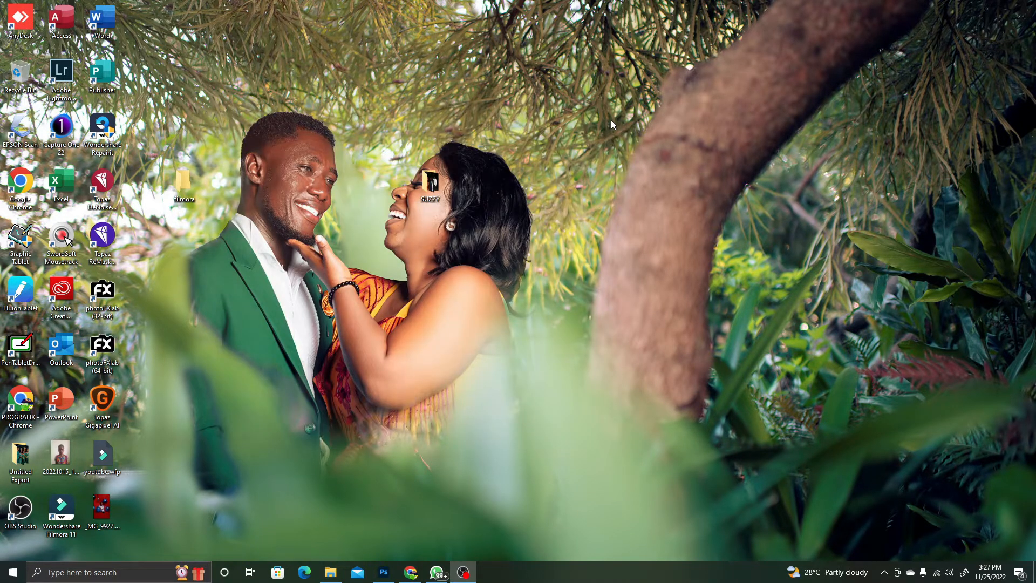
Reopen the Start menu and search for 'run' to bring up the Run dialog
{"action": "left_click", "coordinate": [12, 571]}
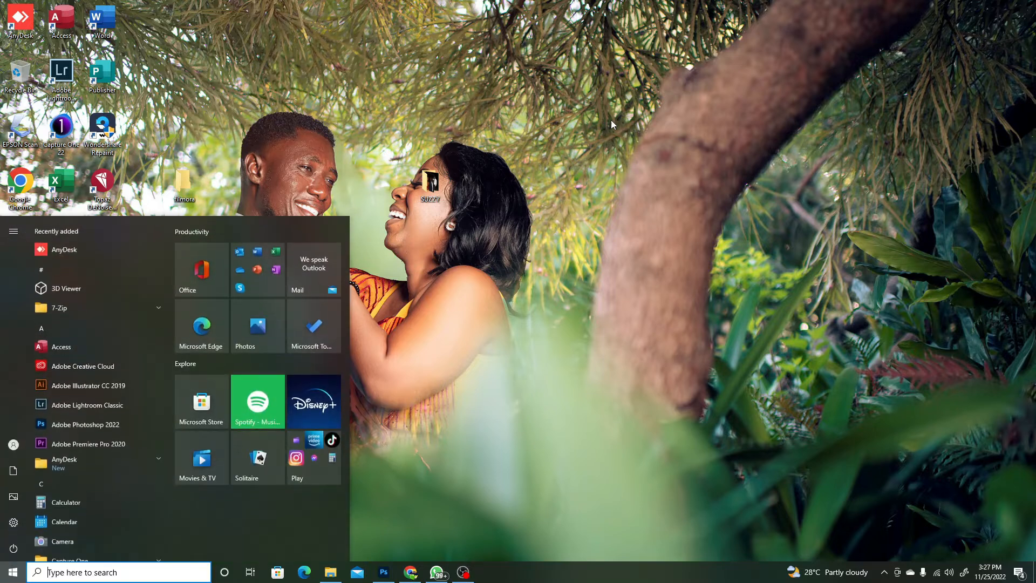
{"action": "left_click", "coordinate": [9, 571]}
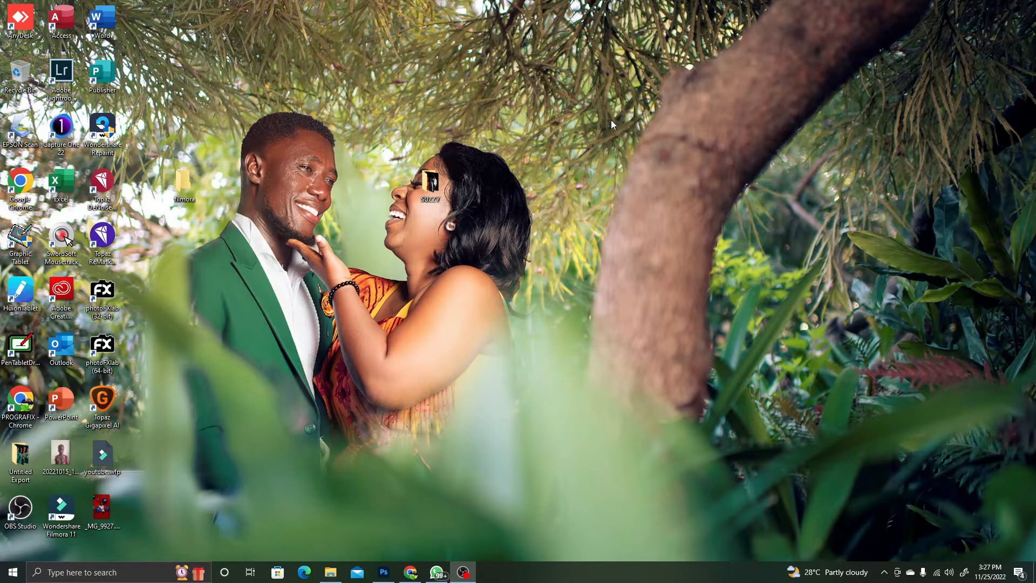
{"action": "left_click", "coordinate": [12, 571]}
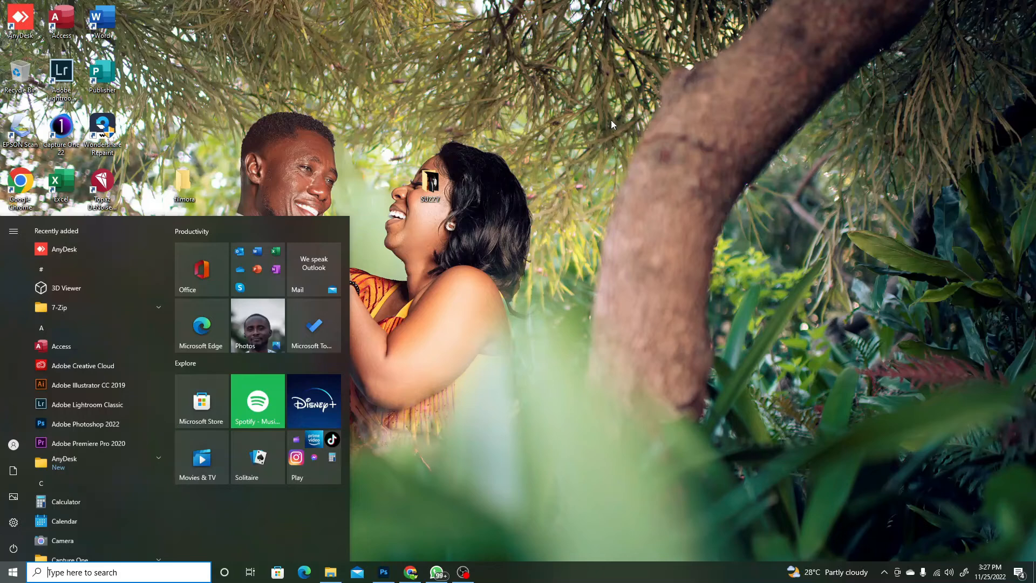
{"action": "type", "text": "run"}
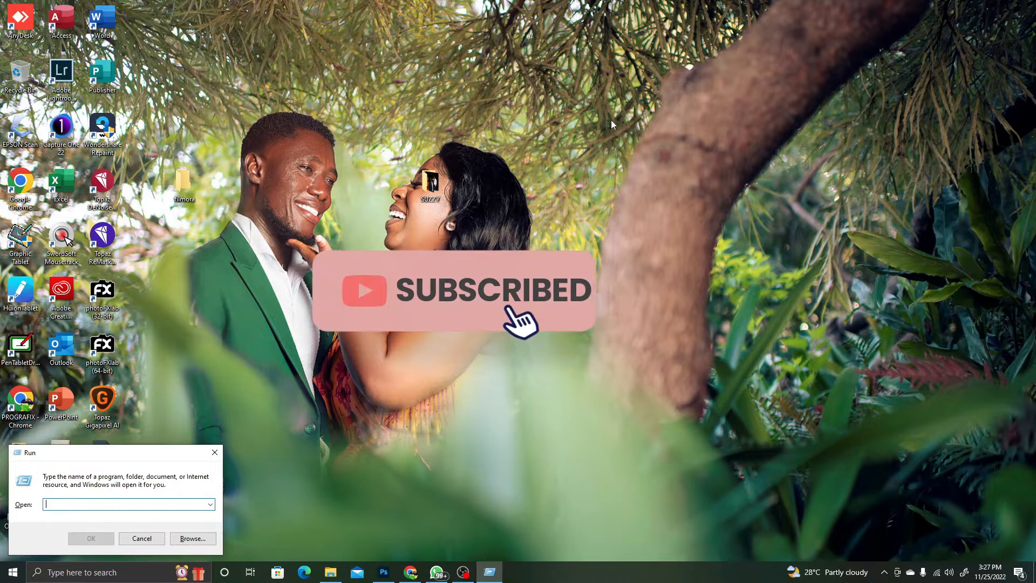
Enter 'cmd' in the Run dialog's Open field and launch Command Prompt
{"action": "type", "text": "cmd admin"}
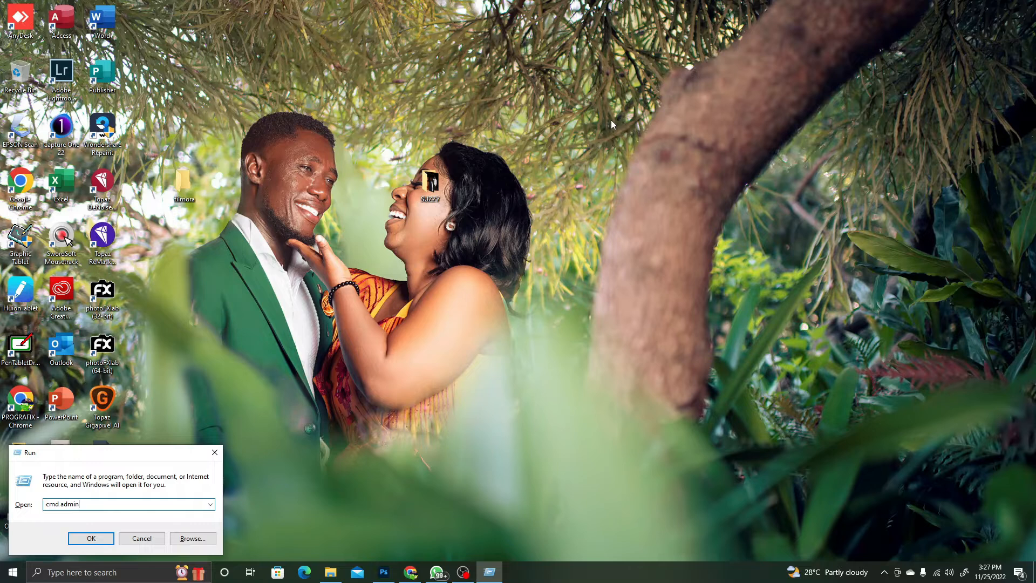
{"action": "left_click", "coordinate": [91, 538]}
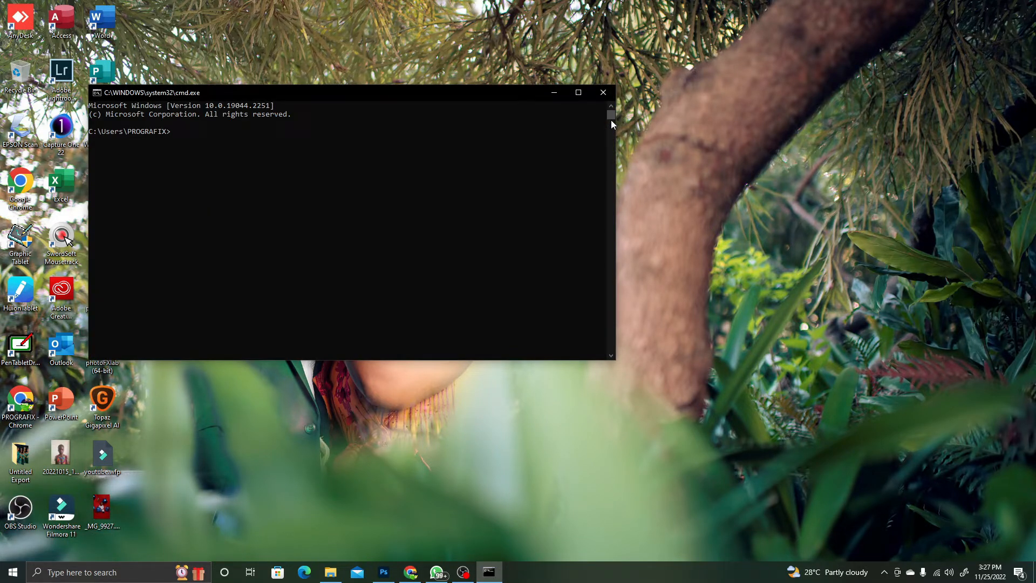
Enter the command 'chkdsk y: /f' to check and fix errors on drive Y:
{"action": "type", "text": "c"}
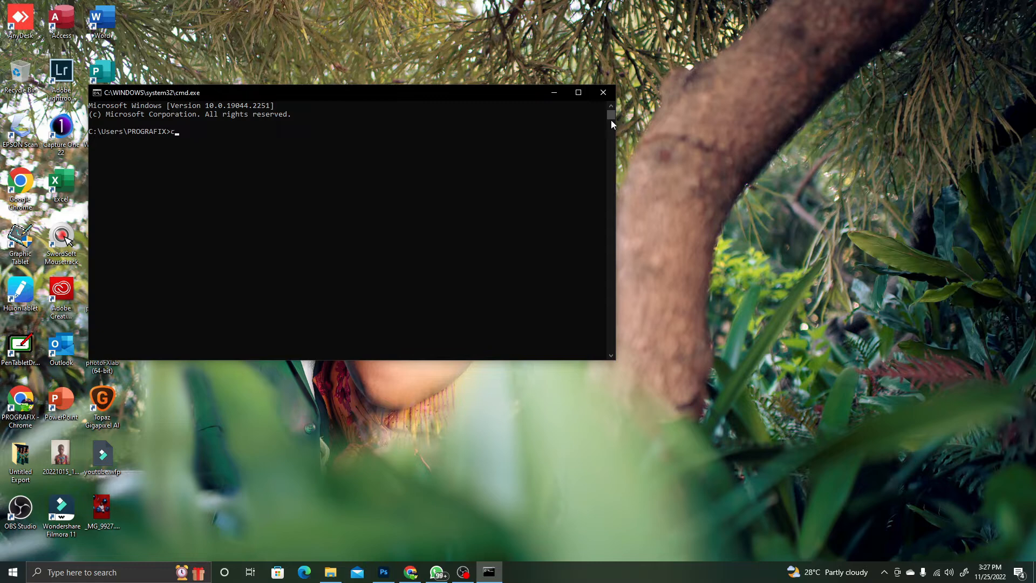
{"action": "type", "text": "h"}
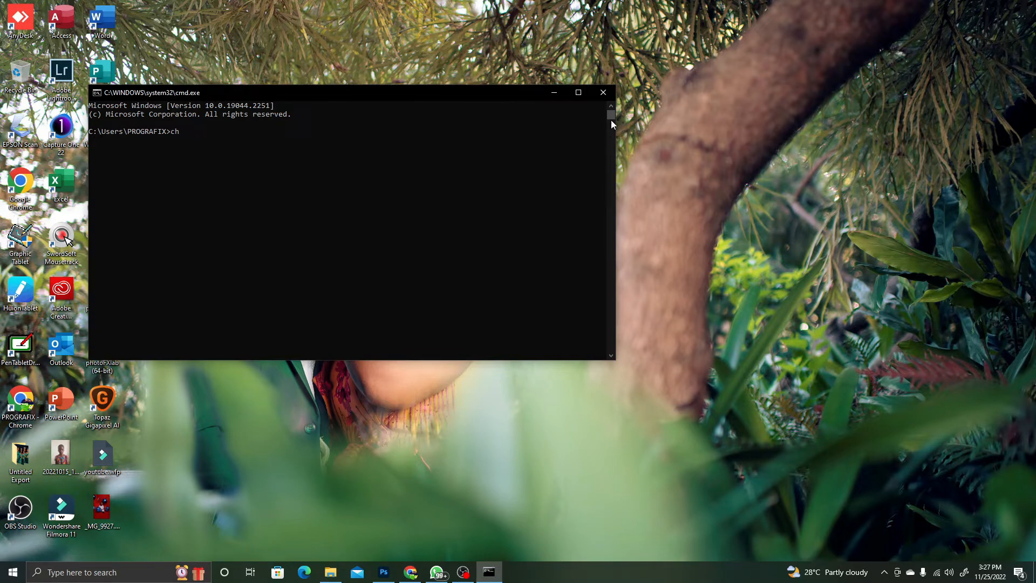
{"action": "type", "text": "k"}
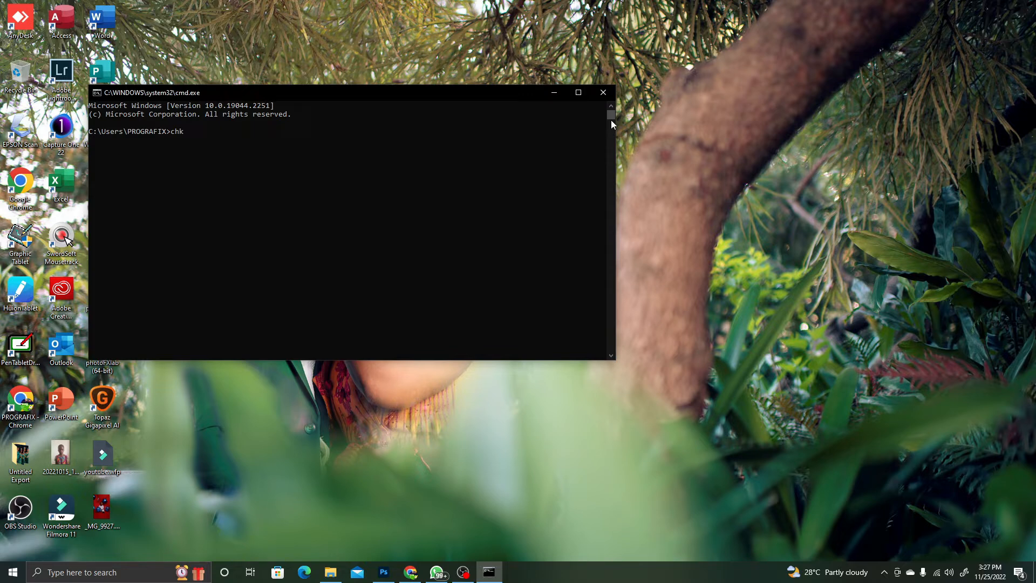
{"action": "type", "text": "dsk"}
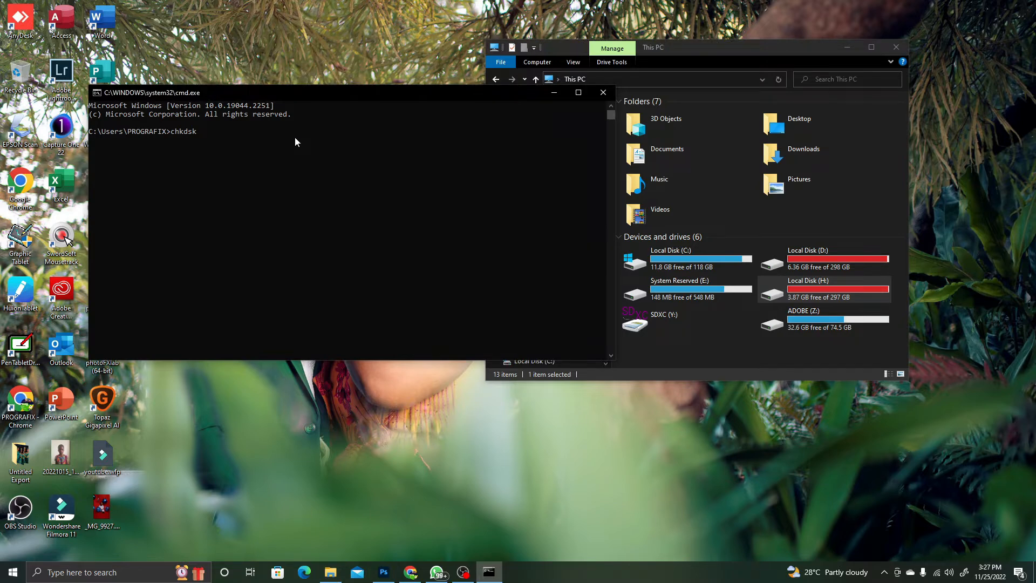
{"action": "type", "text": "y"}
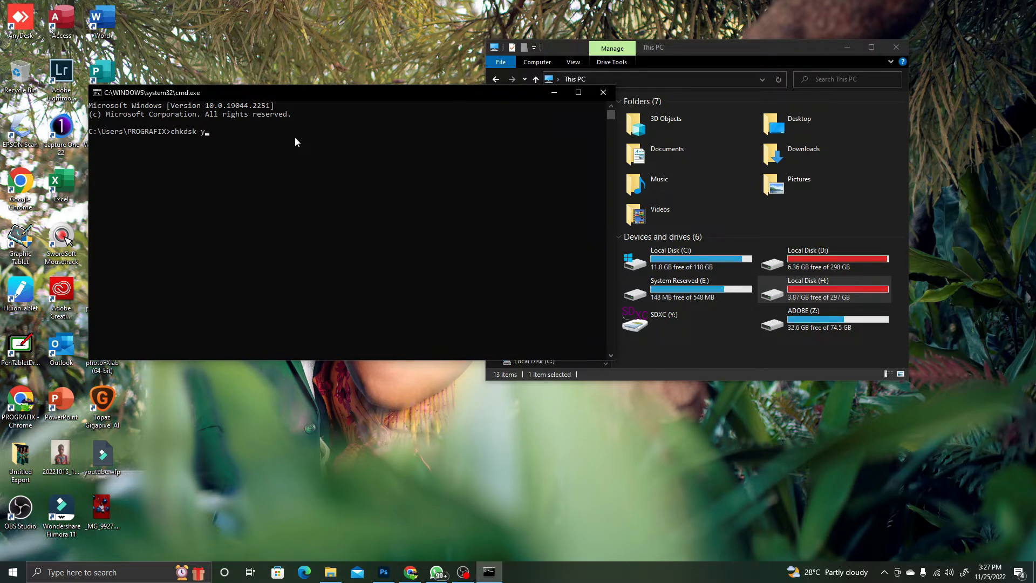
{"action": "type", "text": ":"}
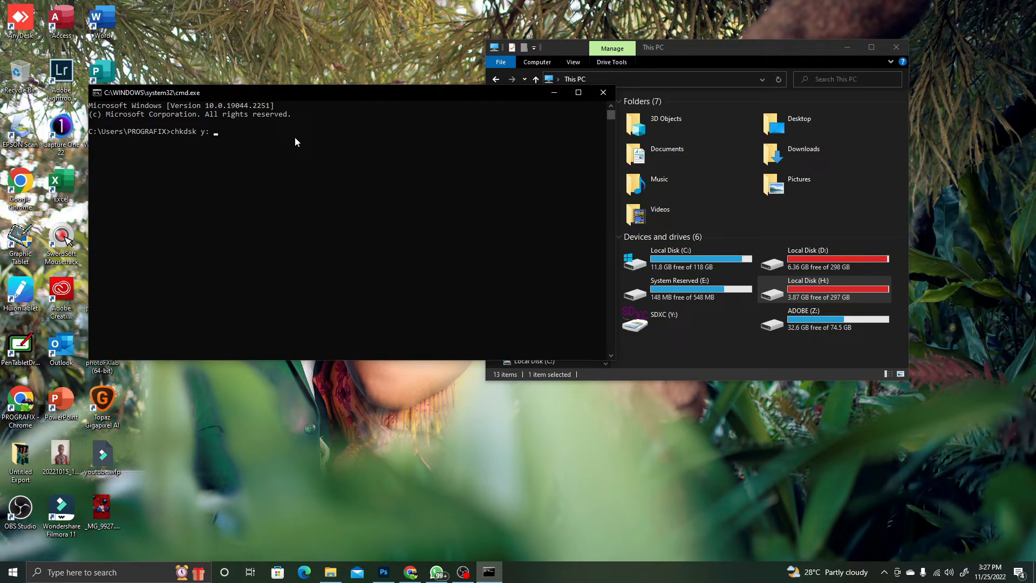
{"action": "type", "text": "/"}
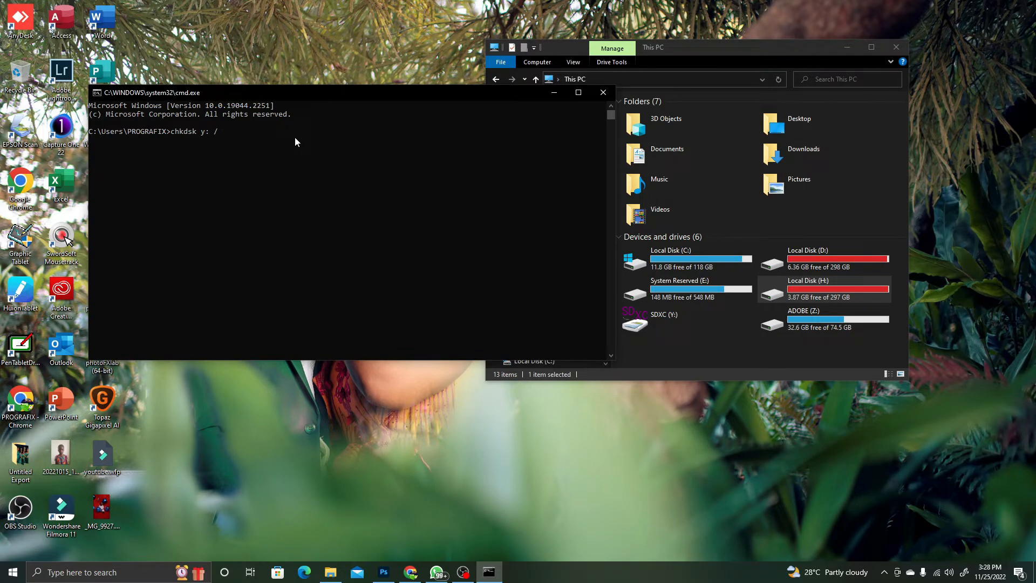
{"action": "type", "text": "f"}
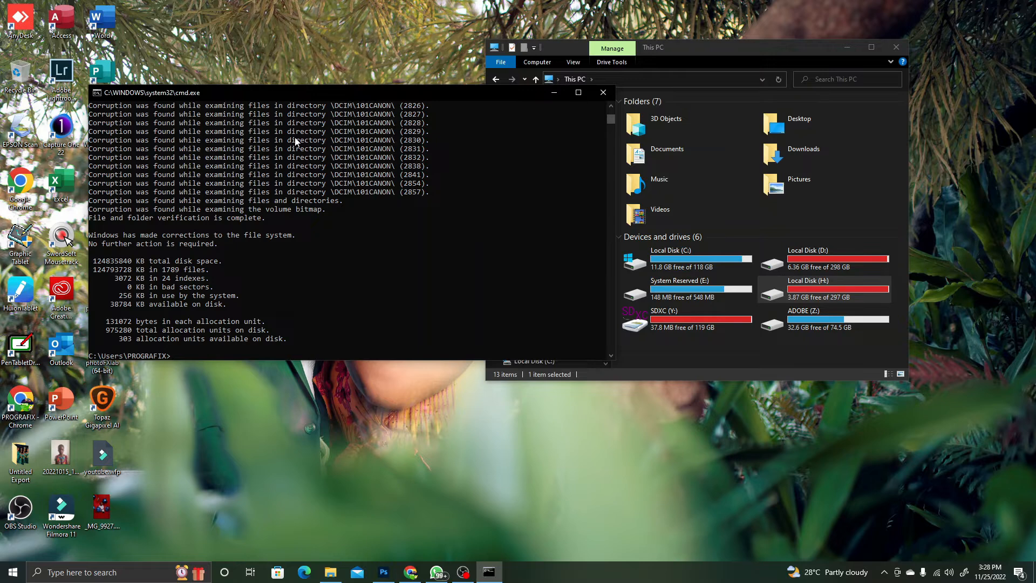
{"action": "mouse_move", "coordinate": [684, 123]}
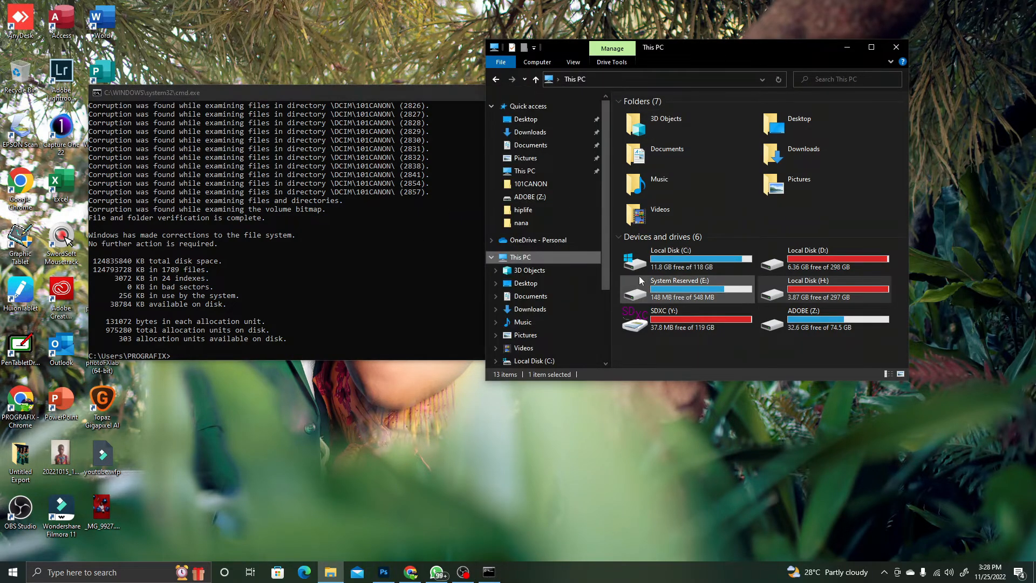
{"action": "mouse_move", "coordinate": [687, 323]}
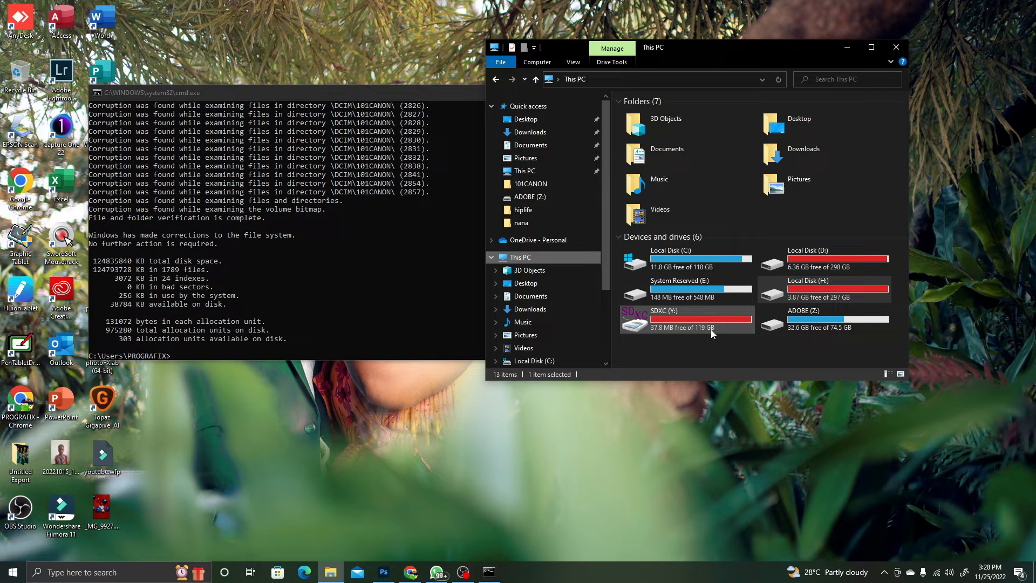
{"action": "mouse_move", "coordinate": [686, 324]}
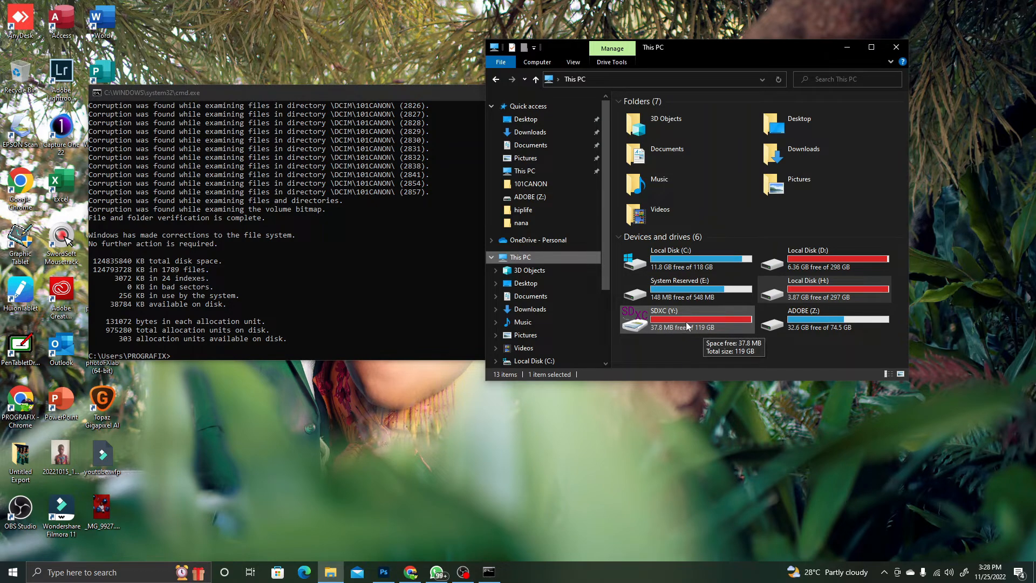
Open SDXC (Y:), exit Command Prompt, and open the DCIM folder showing 100CANON and 101CANON
{"action": "double_click", "coordinate": [664, 317]}
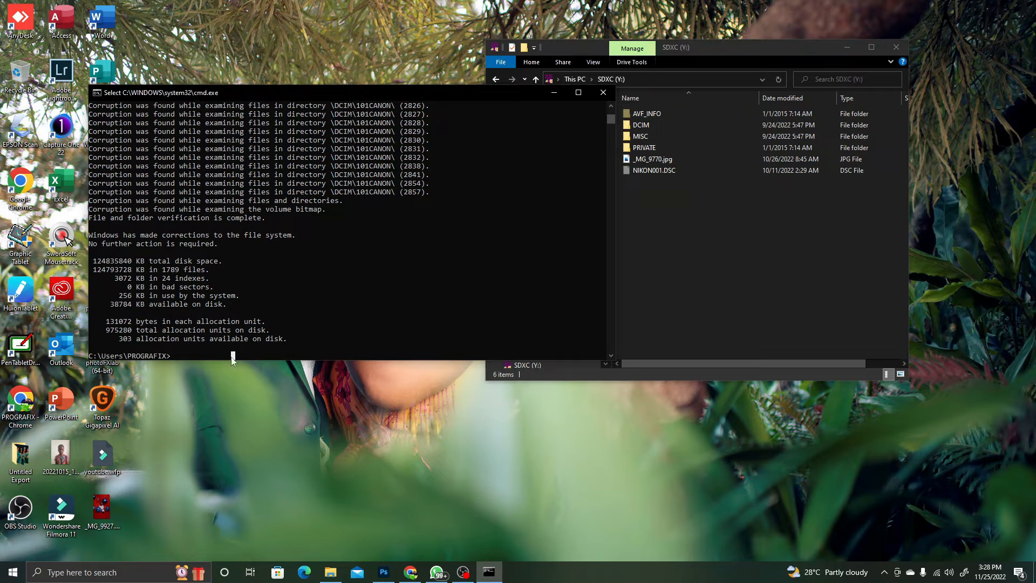
{"action": "type", "text": "e"}
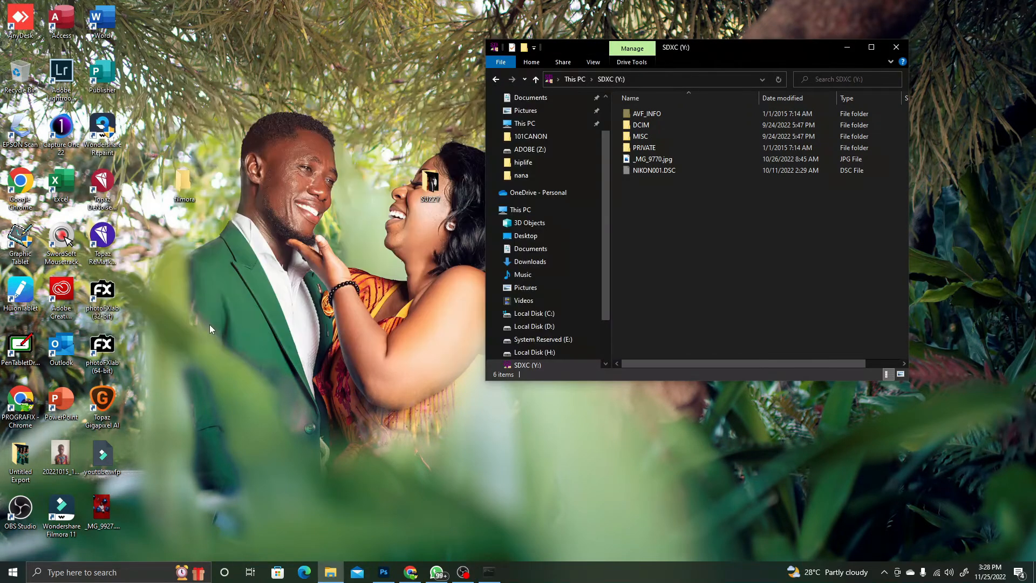
{"action": "left_click", "coordinate": [641, 124]}
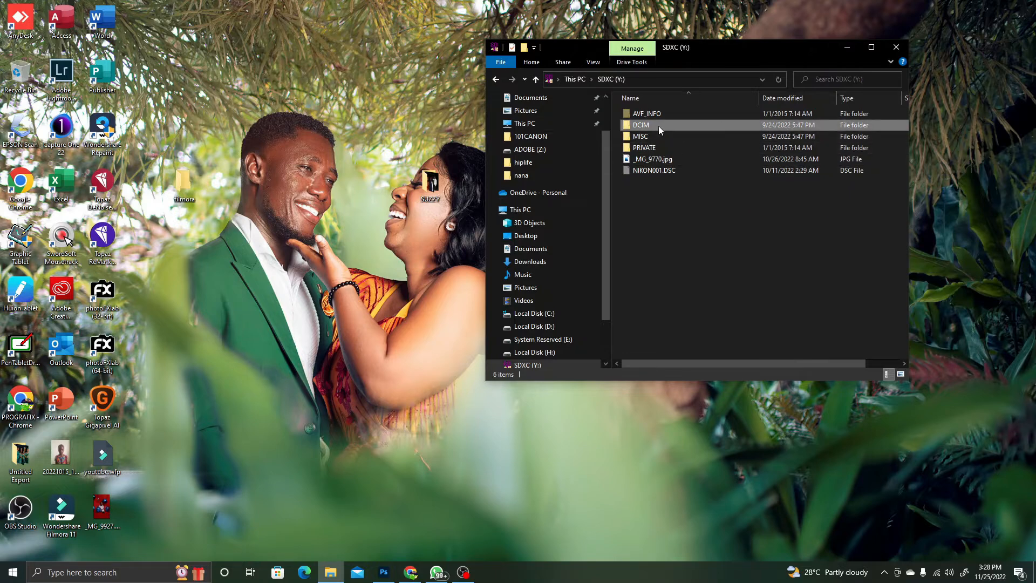
{"action": "double_click", "coordinate": [640, 125]}
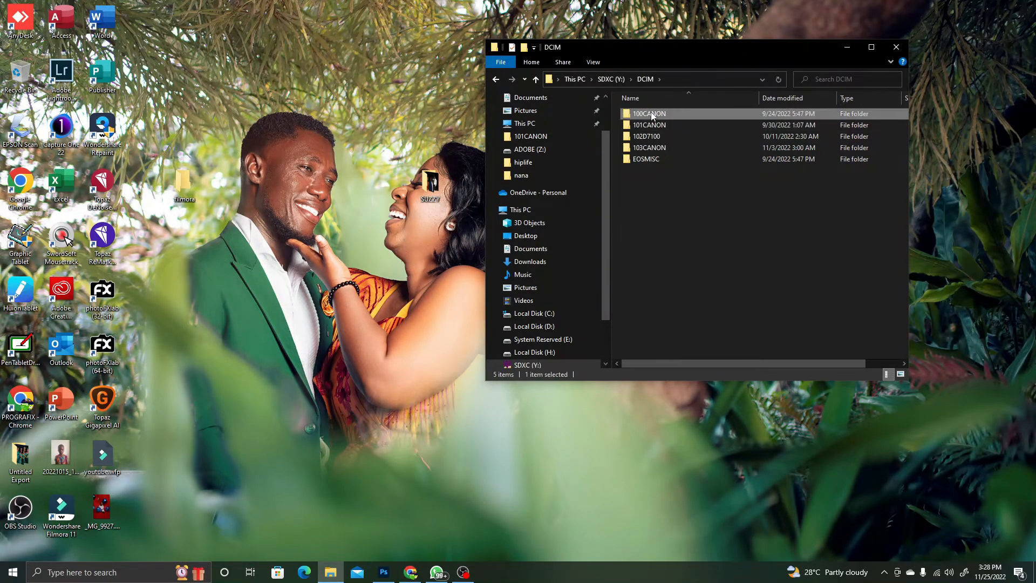